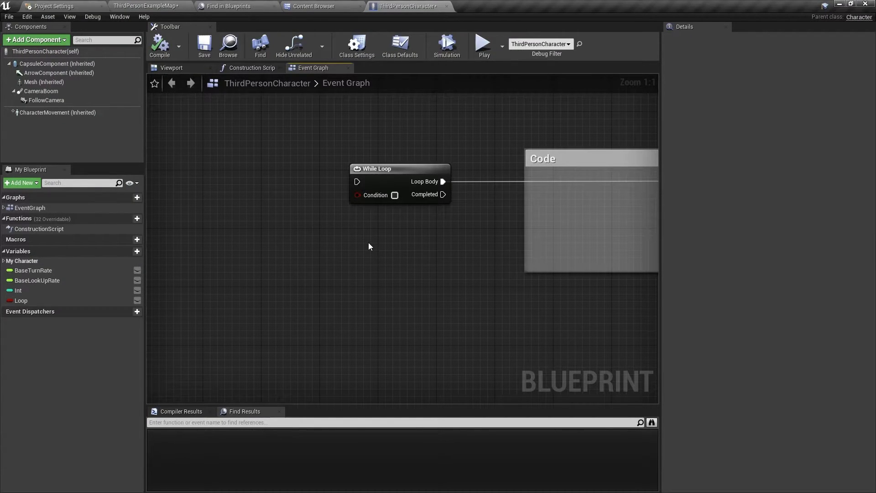
mouse_move(370, 220)
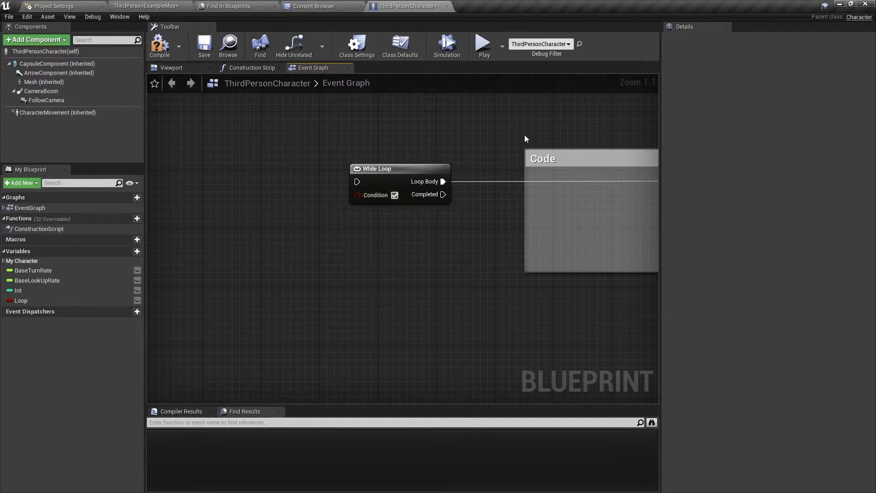
mouse_move(614, 239)
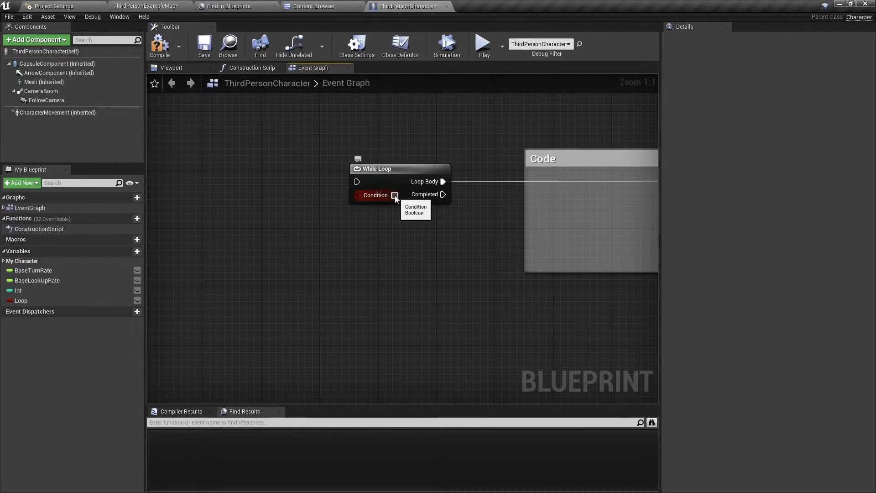
mouse_move(497, 256)
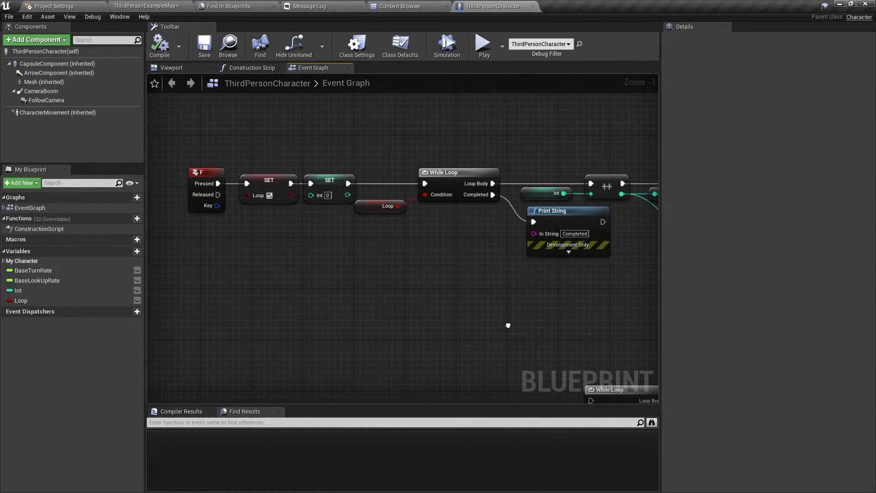
mouse_move(508, 329)
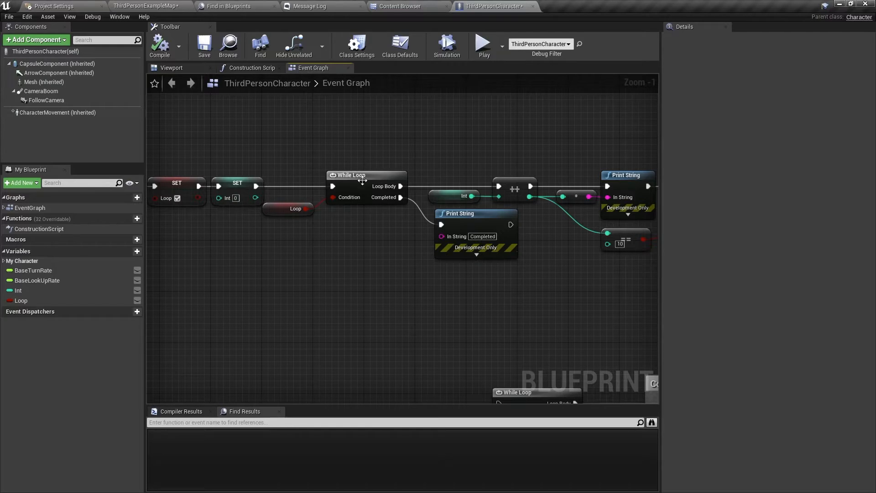
mouse_move(249, 185)
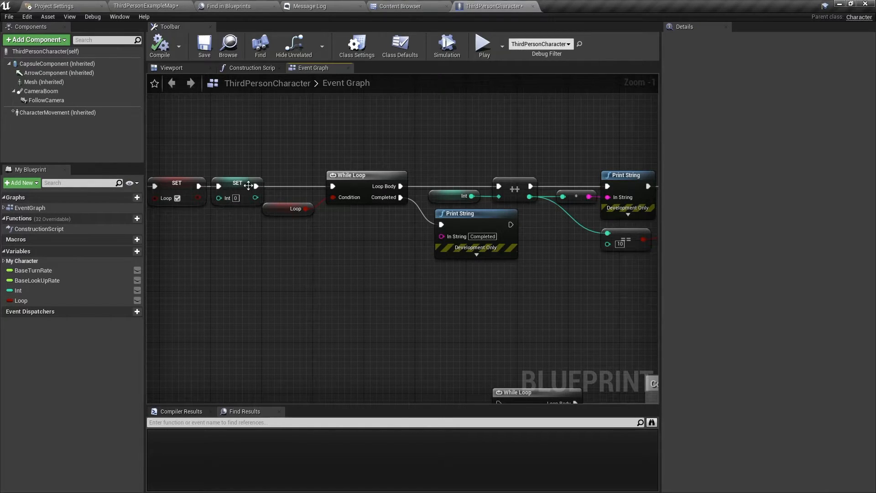
mouse_move(242, 196)
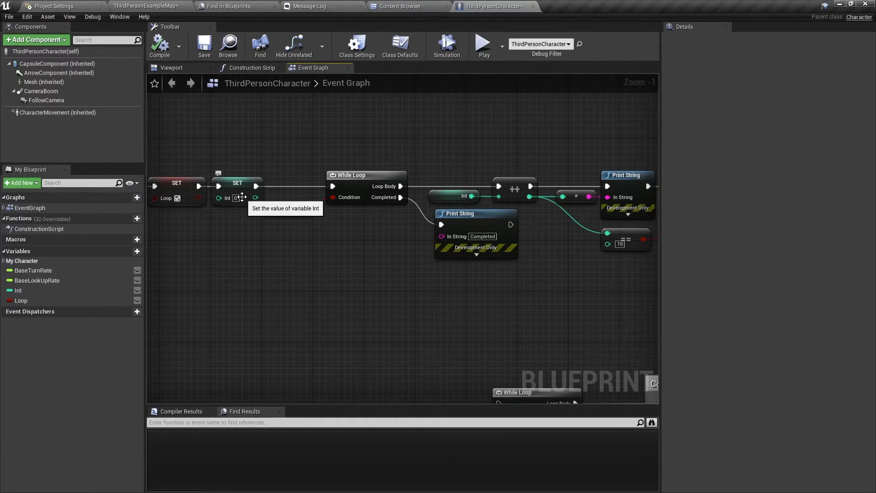
mouse_move(365, 249)
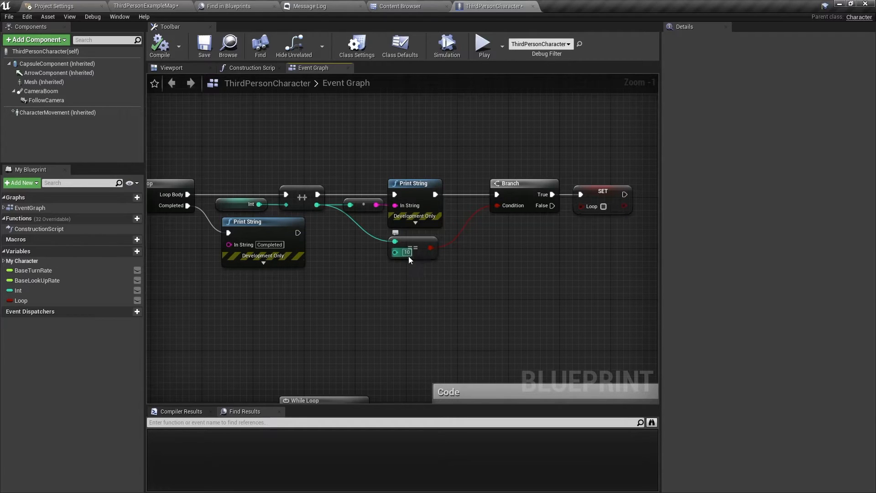
mouse_move(412, 259)
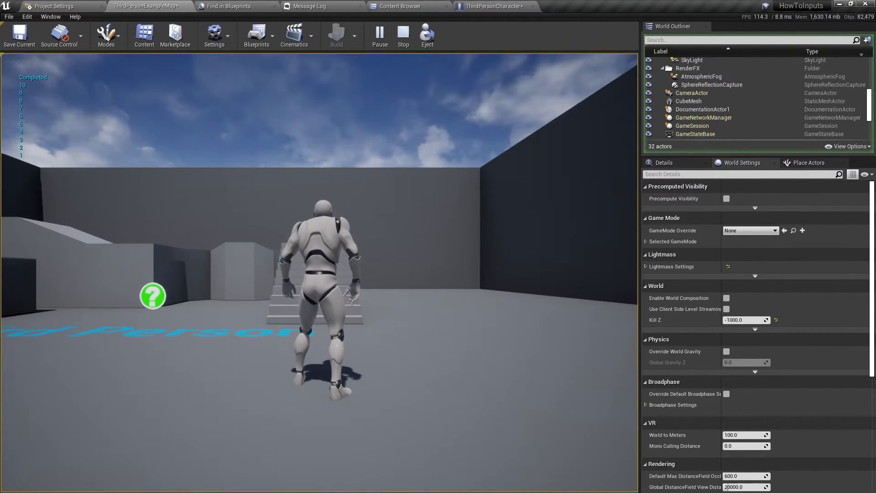
Return to the ThirdPersonCharacter Blueprint Event Graph after ending the play session.
left_click(491, 6)
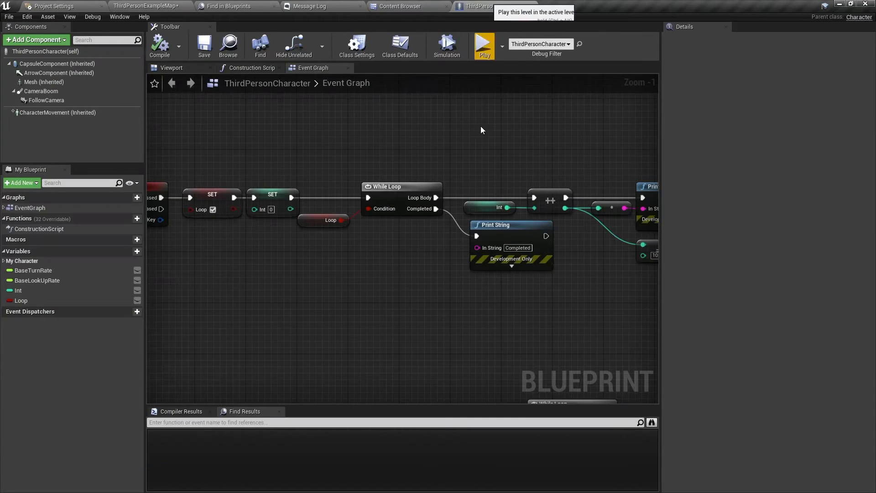
mouse_move(370, 307)
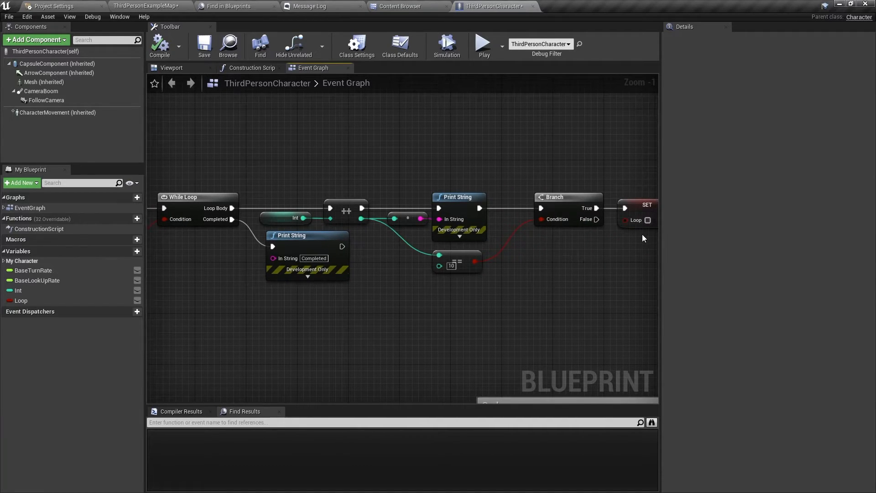
mouse_move(610, 248)
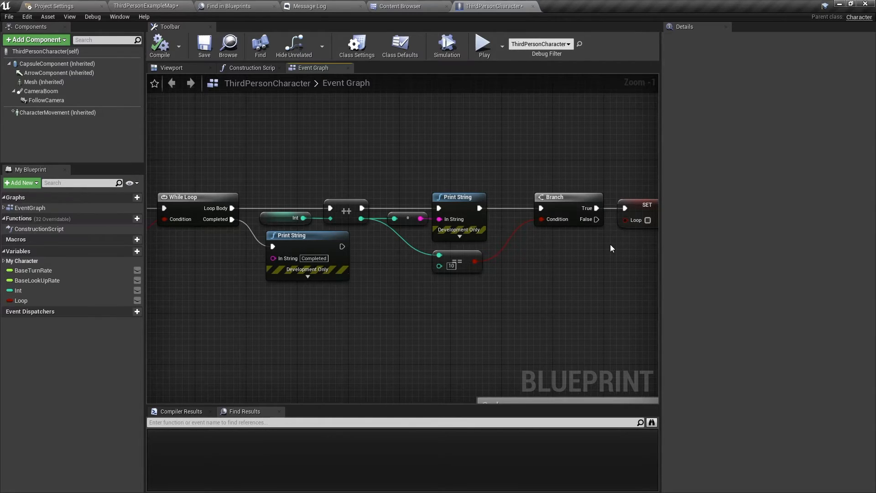
mouse_move(591, 238)
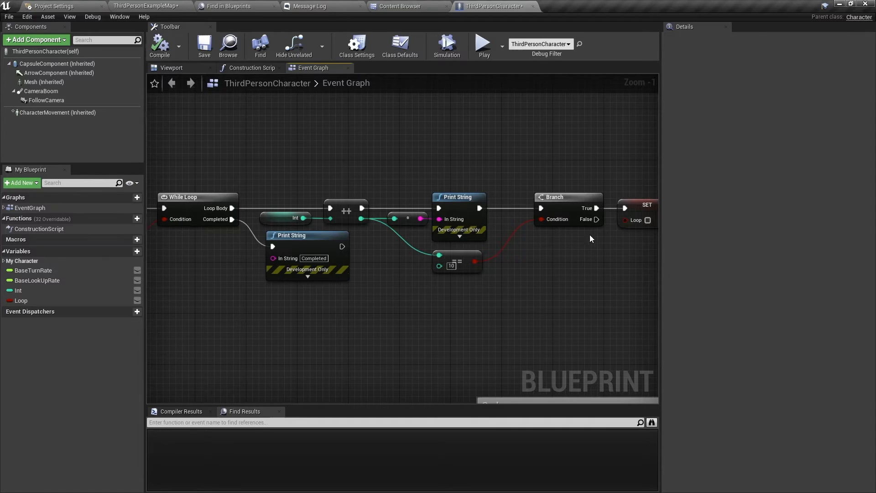
mouse_move(530, 284)
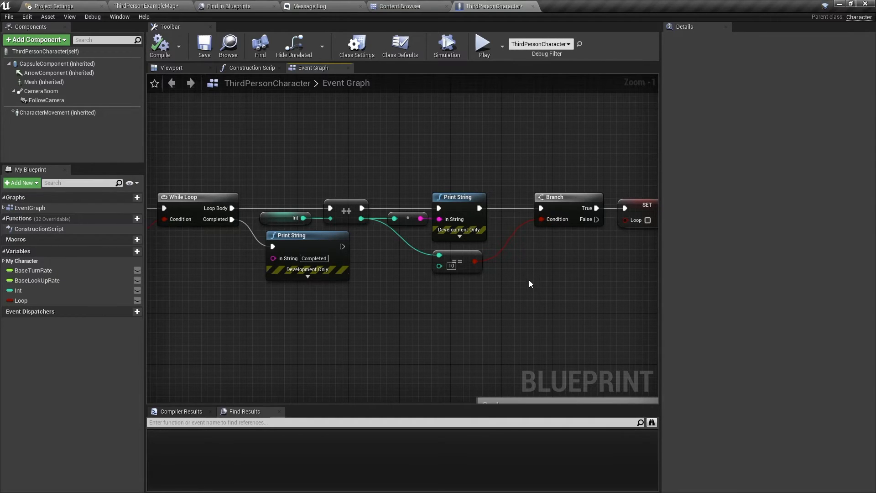